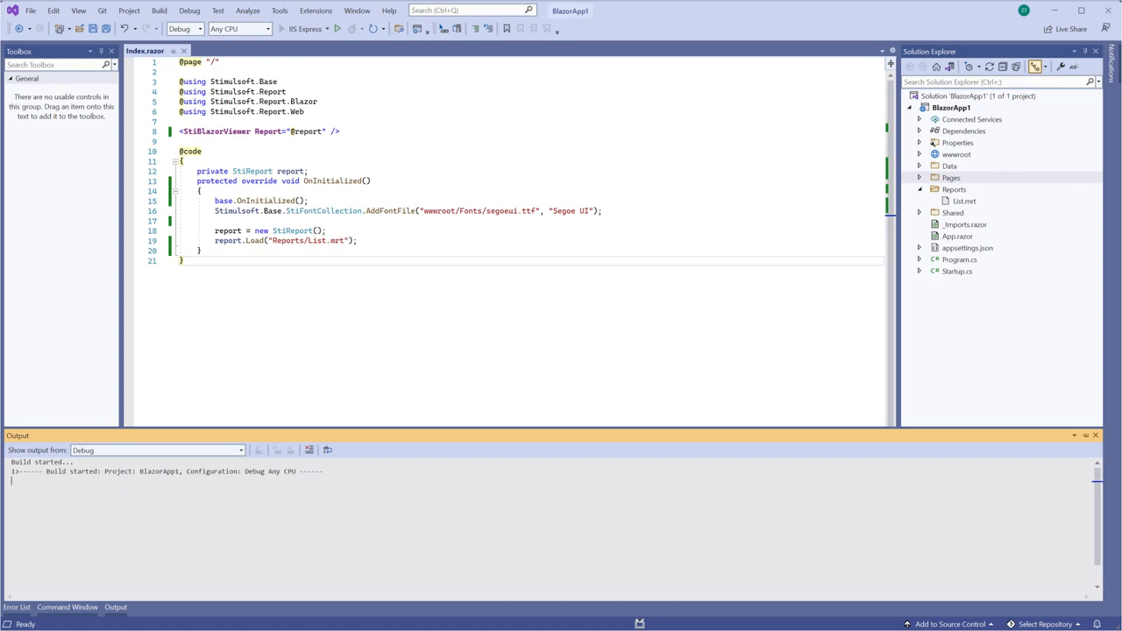
# Build and launch BlazorApp1 with debugging (F5)
pyautogui.click(337, 28)
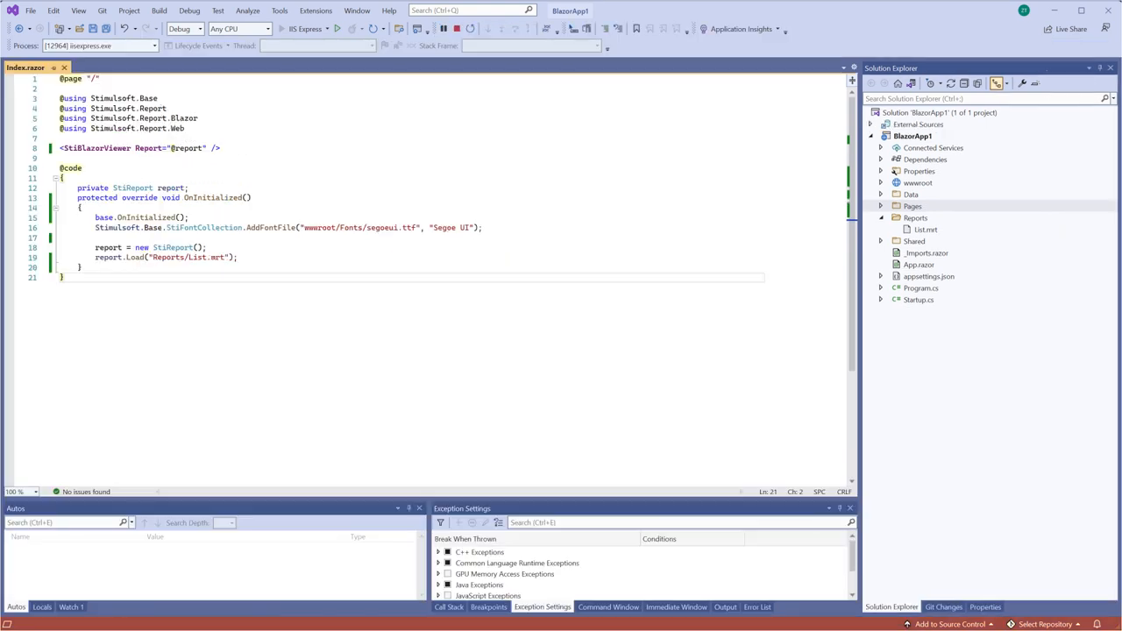
# Review the Simple List report in the default viewer, then close the browser to stop debugging
pyautogui.click(337, 28)
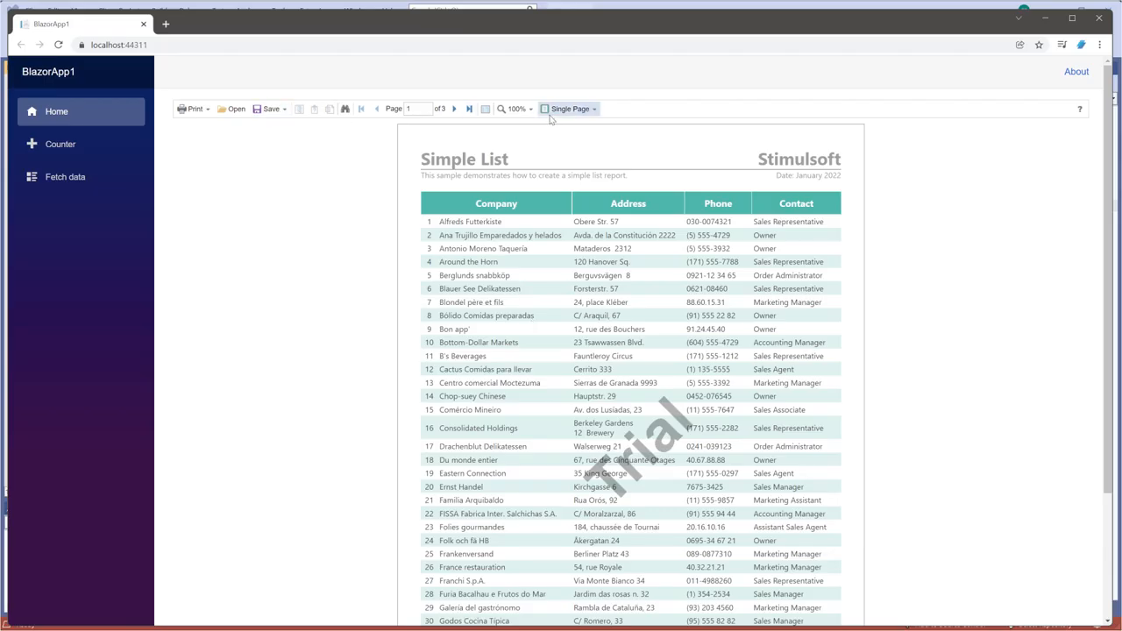
pyautogui.click(270, 109)
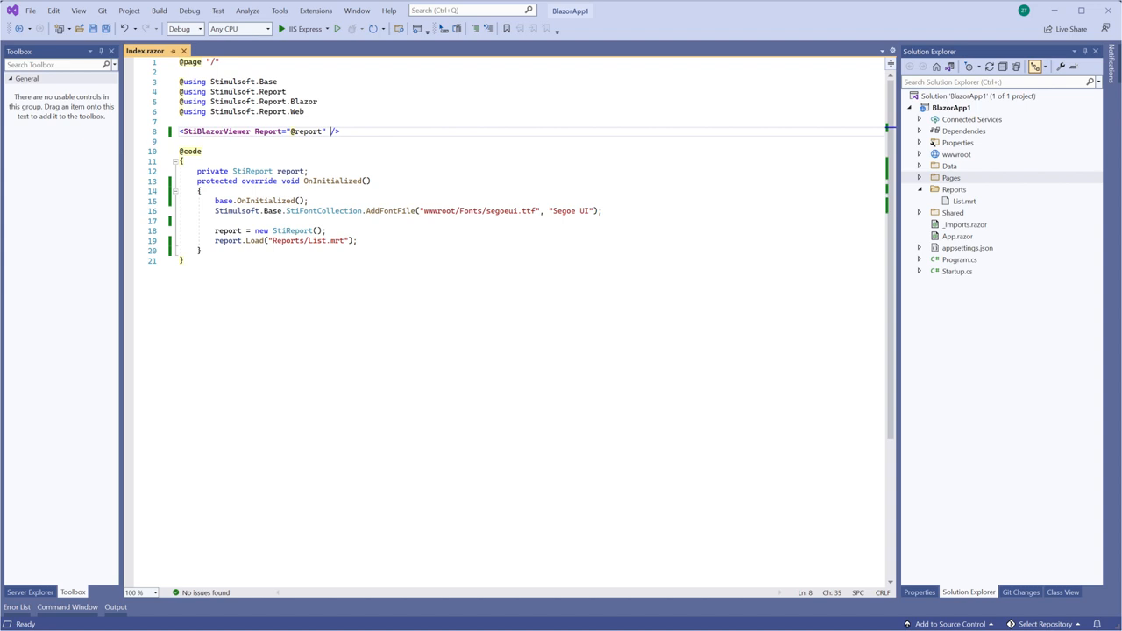
# Add Theme="StiViewerTheme.Office2013WhiteCarmine" to the StiBlazorViewer tag in Index.razor
pyautogui.write('Theme=""')
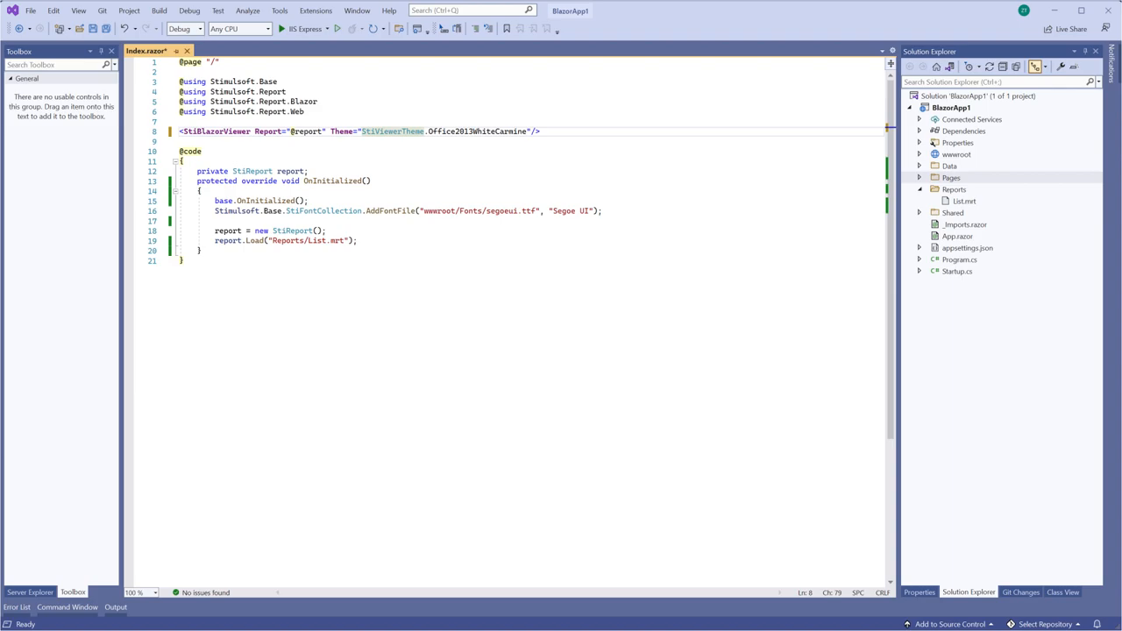
# Relaunch the app and show the carmine viewer's Single Page layout choices and Save export formats
pyautogui.click(337, 28)
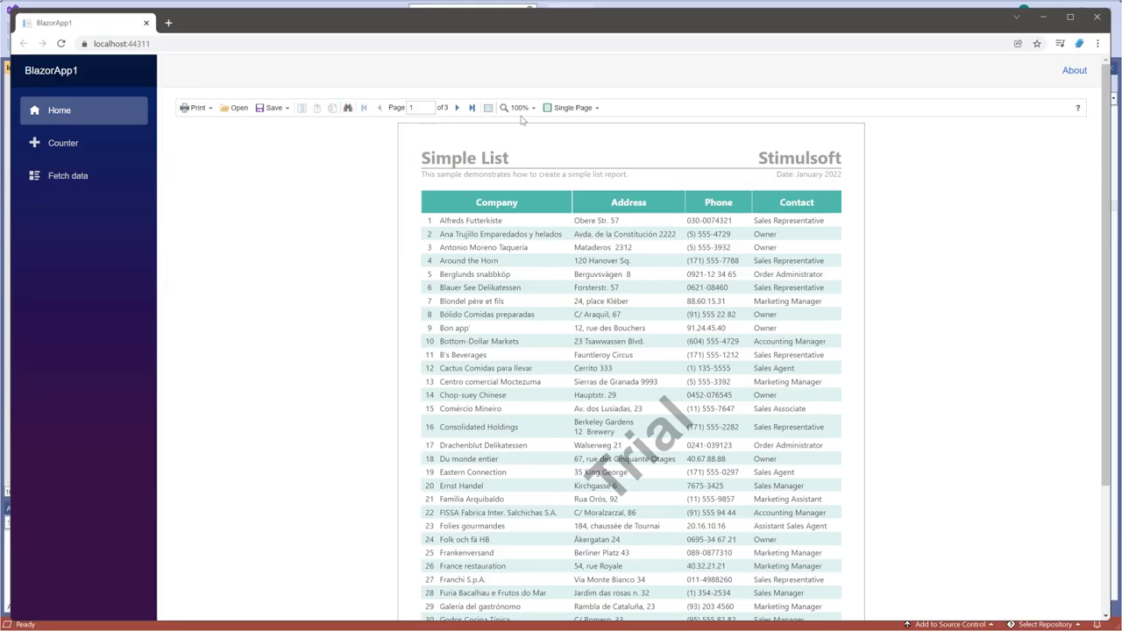
pyautogui.click(572, 107)
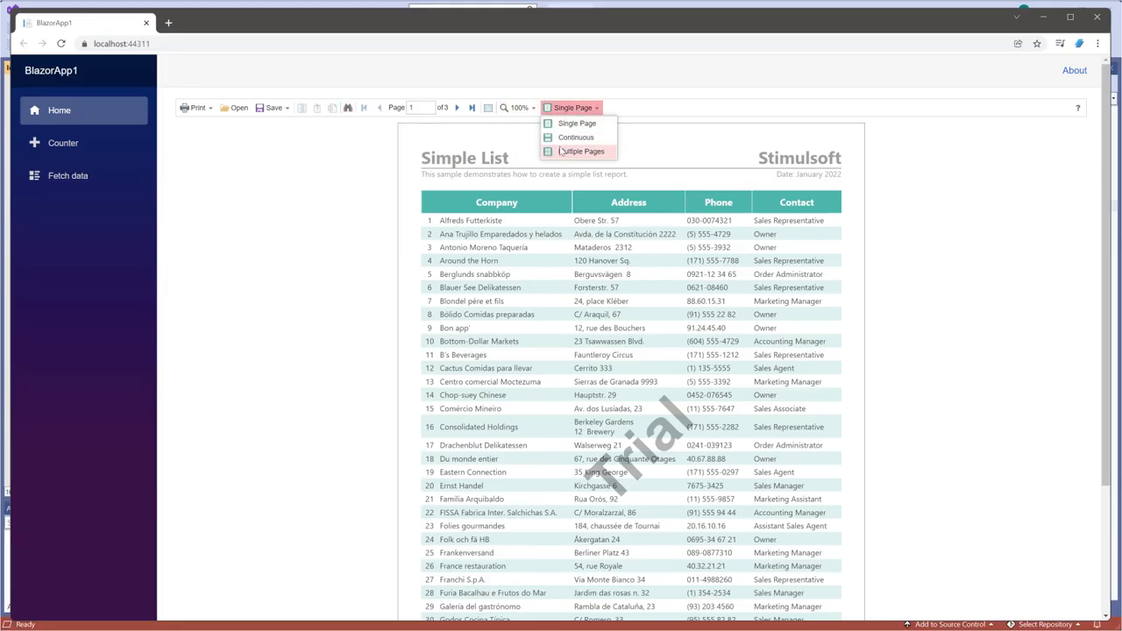
pyautogui.click(273, 107)
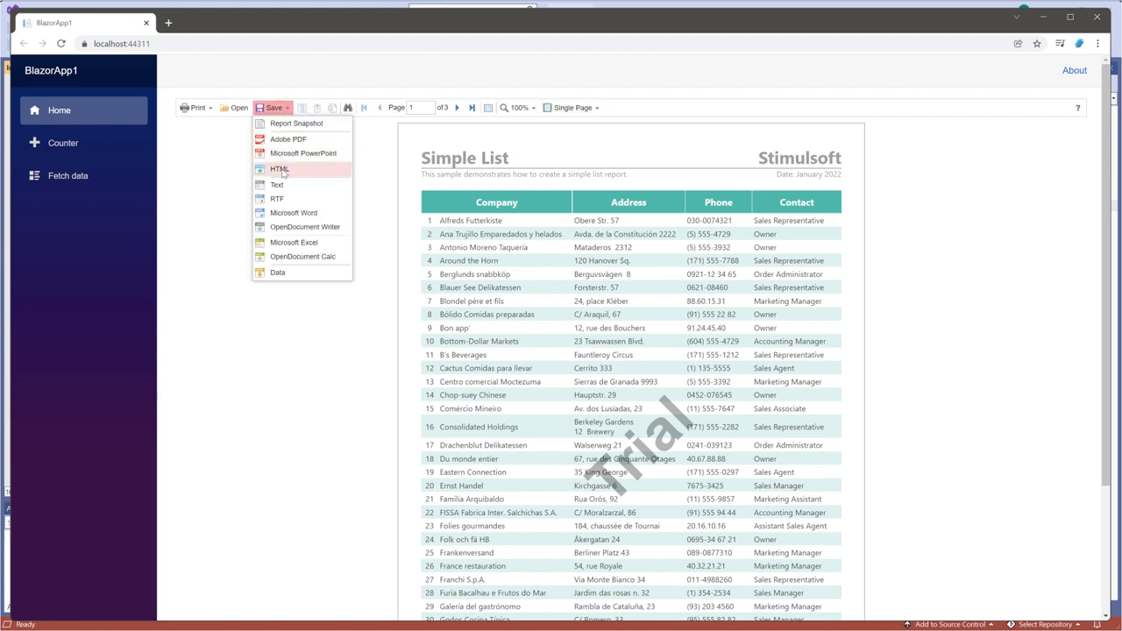